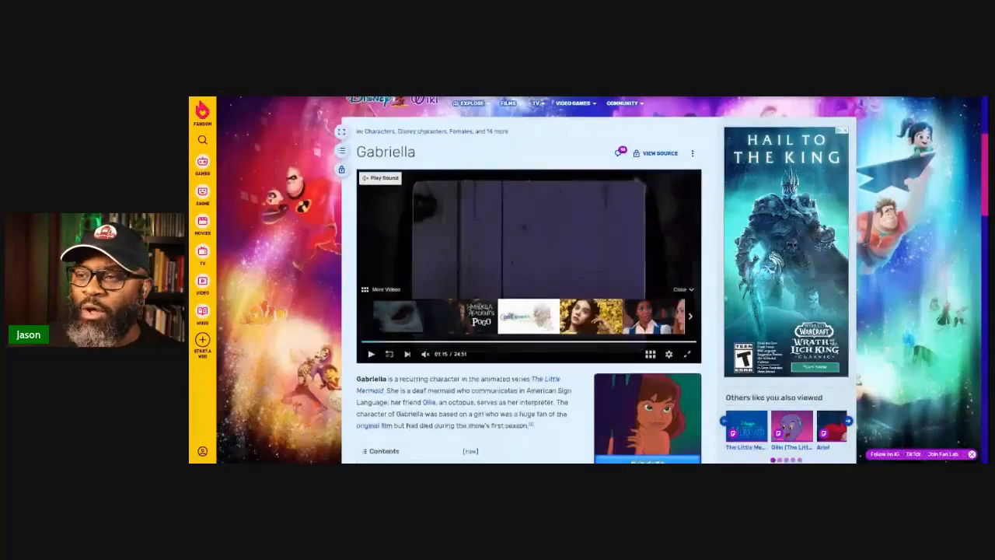
pyautogui.scroll(3)
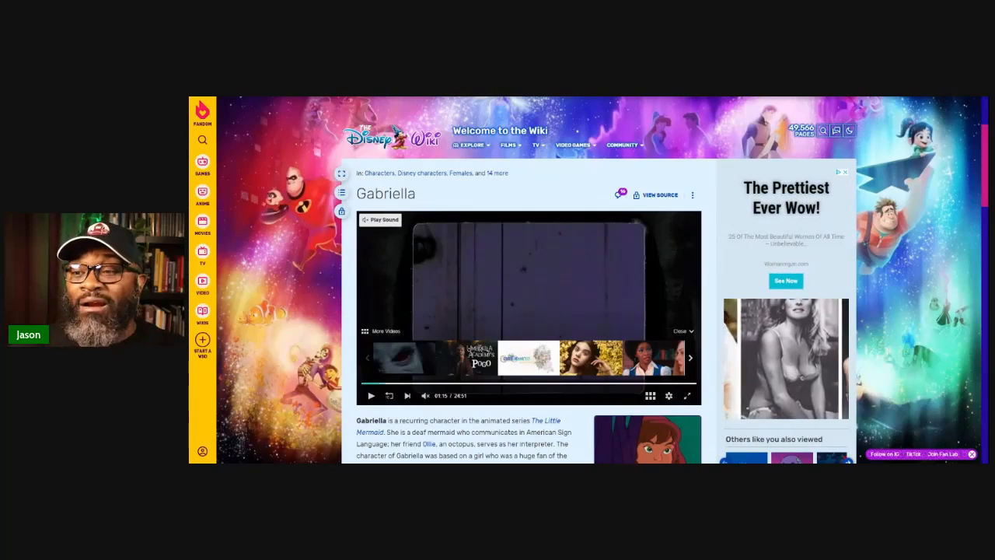
pyautogui.scroll(-3)
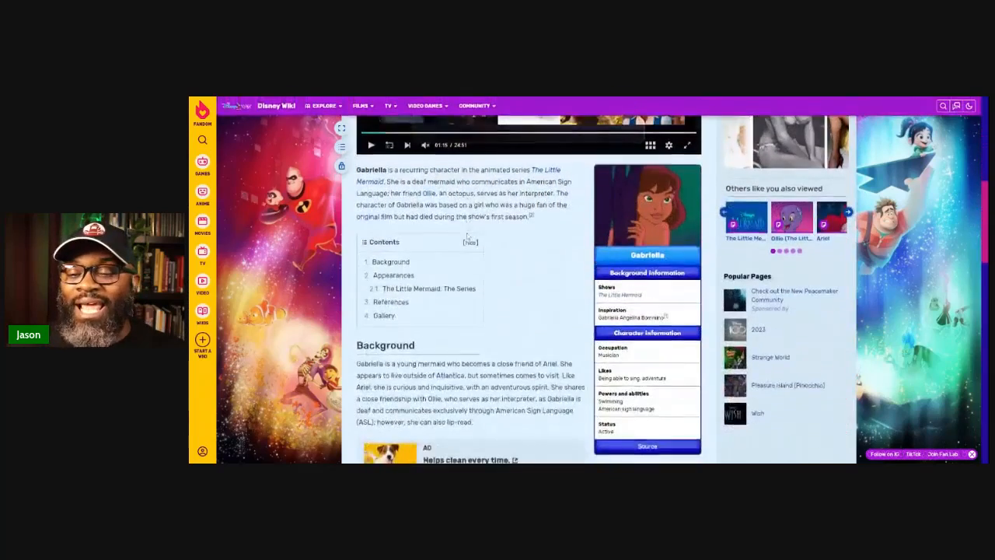